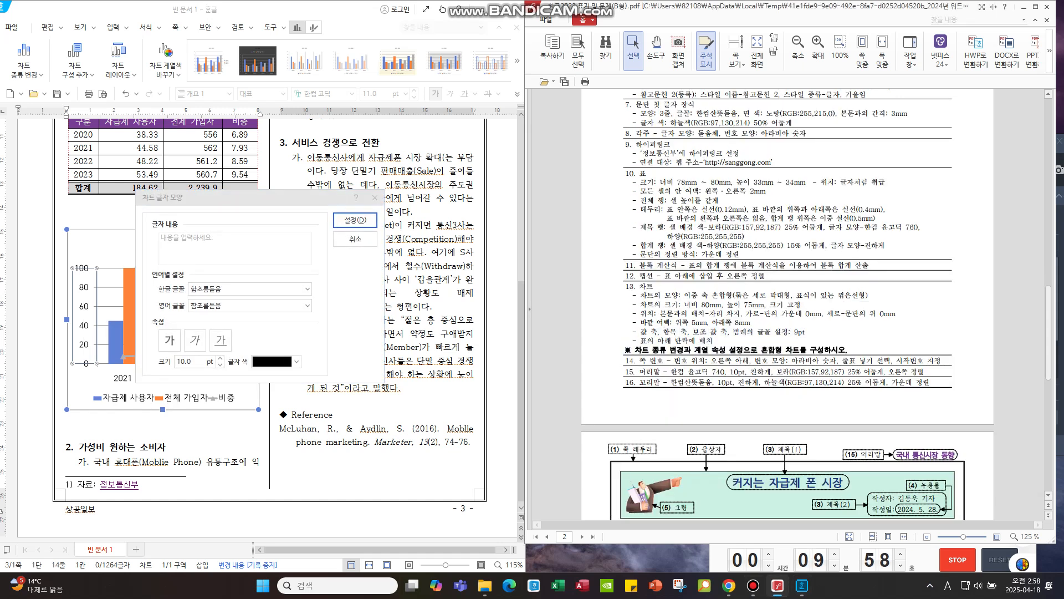
- Format the chart legend text and add a secondary value axis with 0–600 on the left axis
{"action": "left_click", "coordinate": [353, 219]}
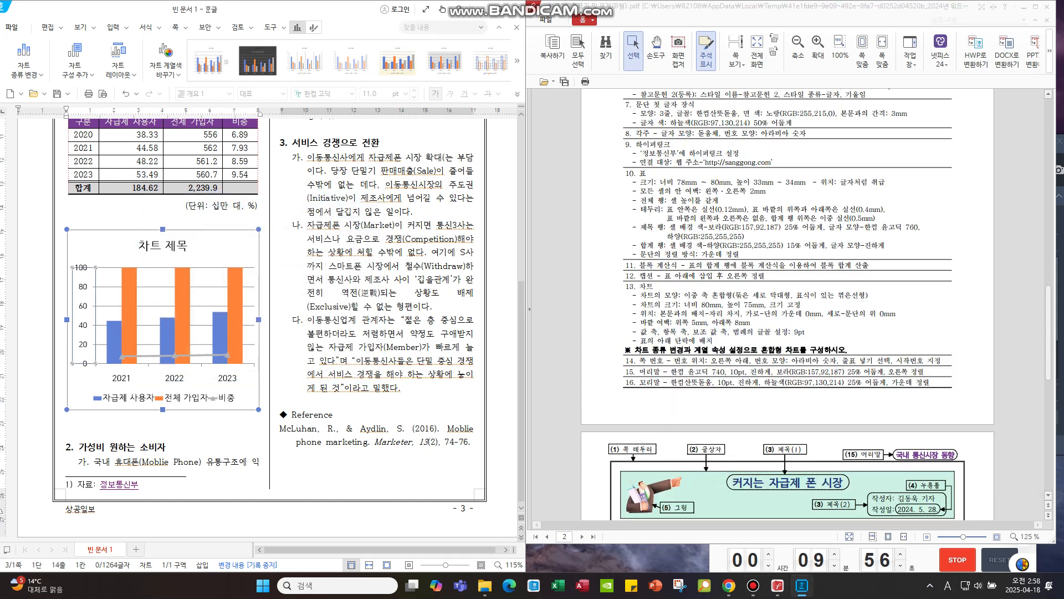
{"action": "right_click", "coordinate": [135, 398]}
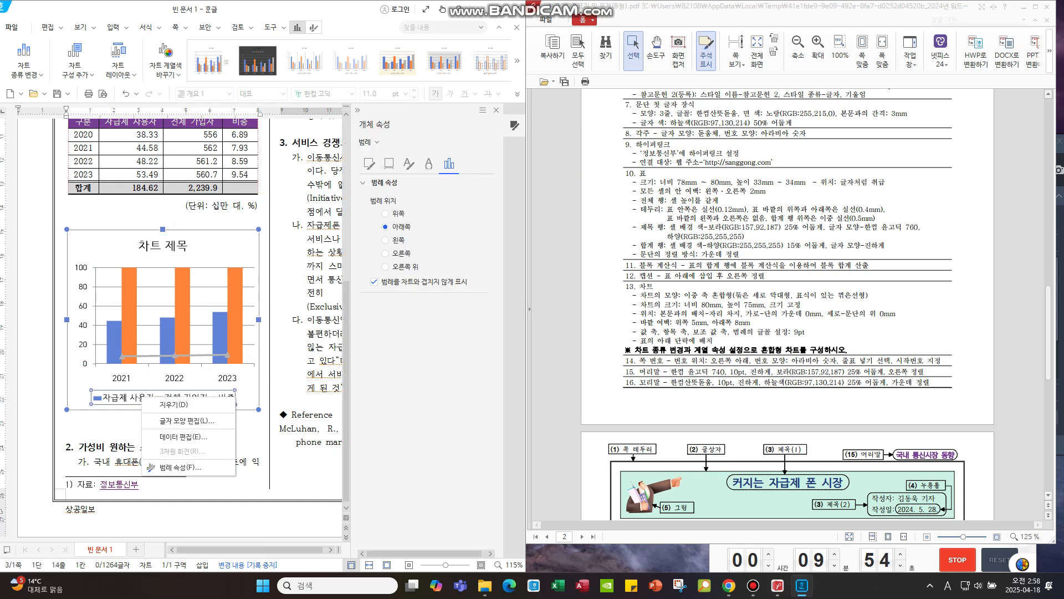
{"action": "left_click", "coordinate": [157, 420]}
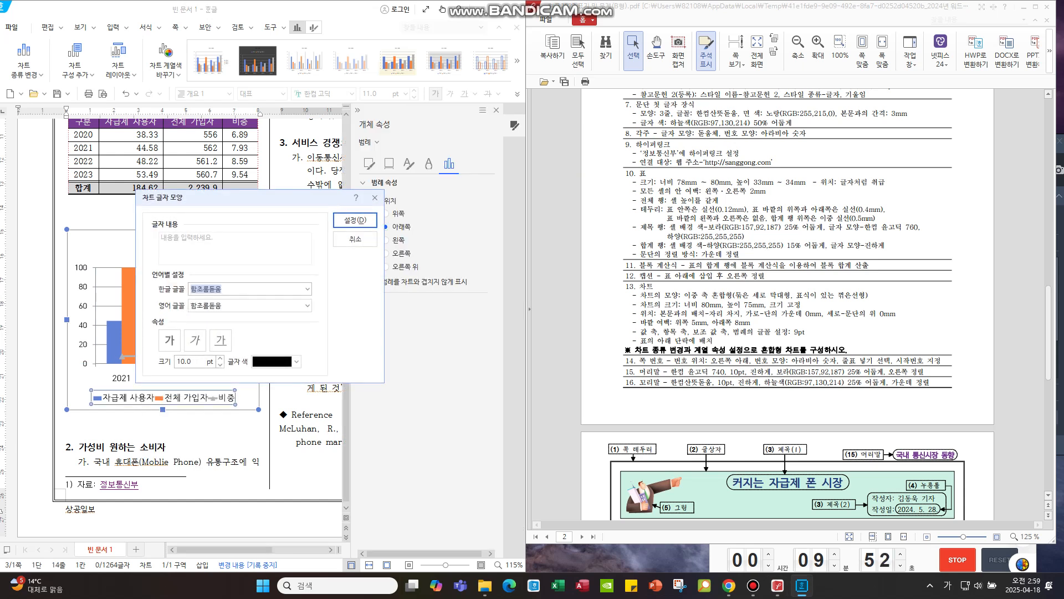
{"action": "left_click", "coordinate": [354, 219]}
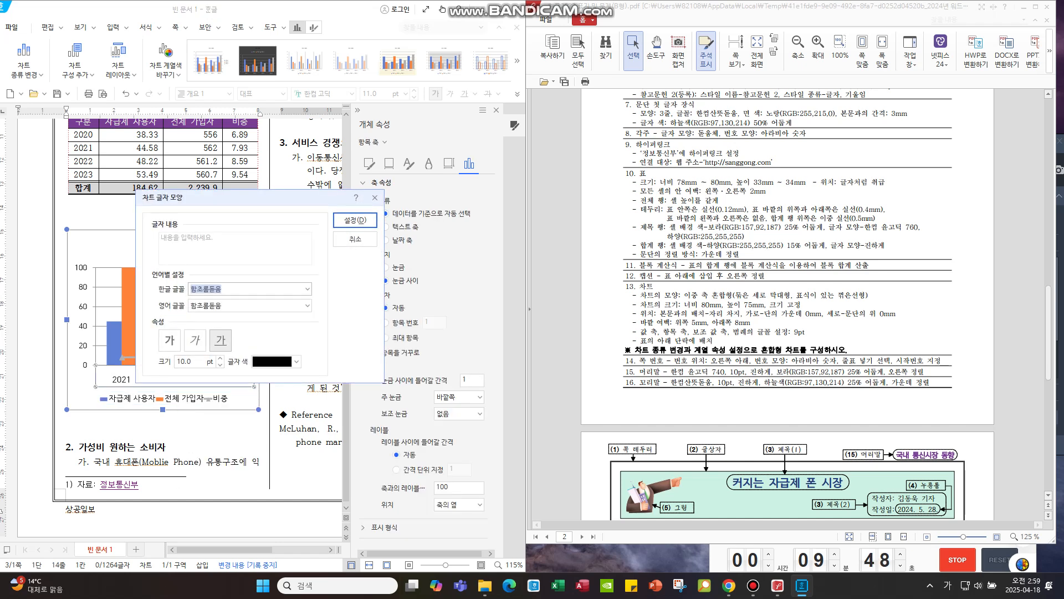
{"action": "left_click", "coordinate": [355, 220]}
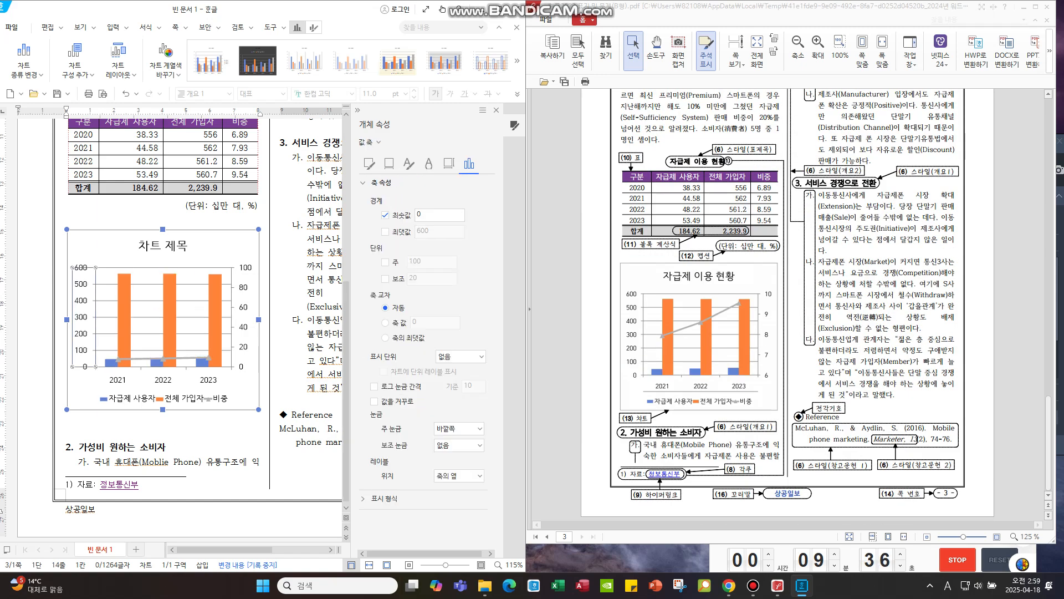
- Fix the primary axis maximum at 600 and set the secondary axis to max 10 in steps of 2
{"action": "left_click", "coordinate": [373, 231]}
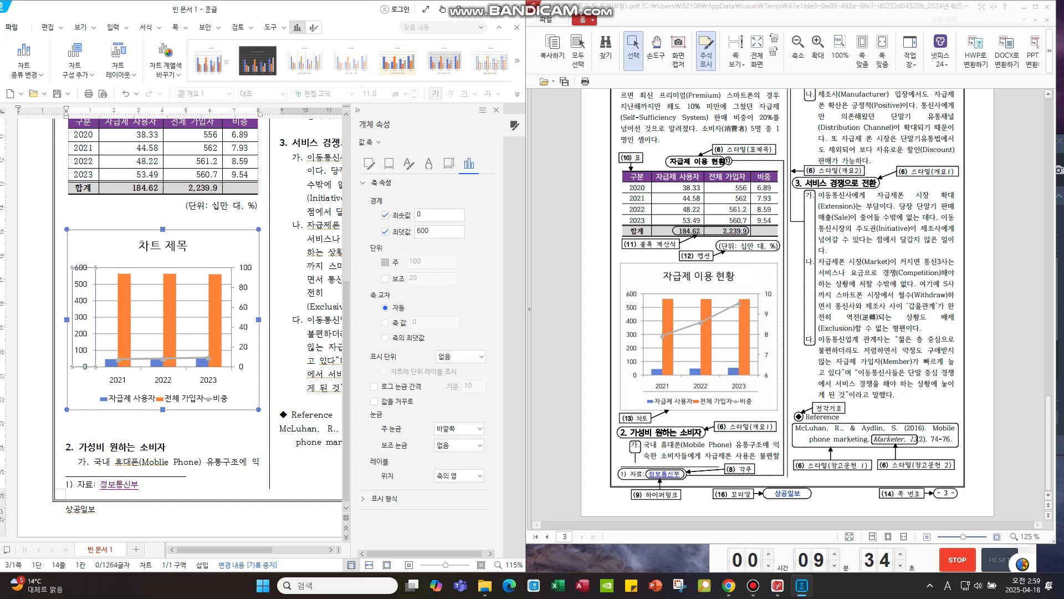
{"action": "left_click", "coordinate": [375, 263]}
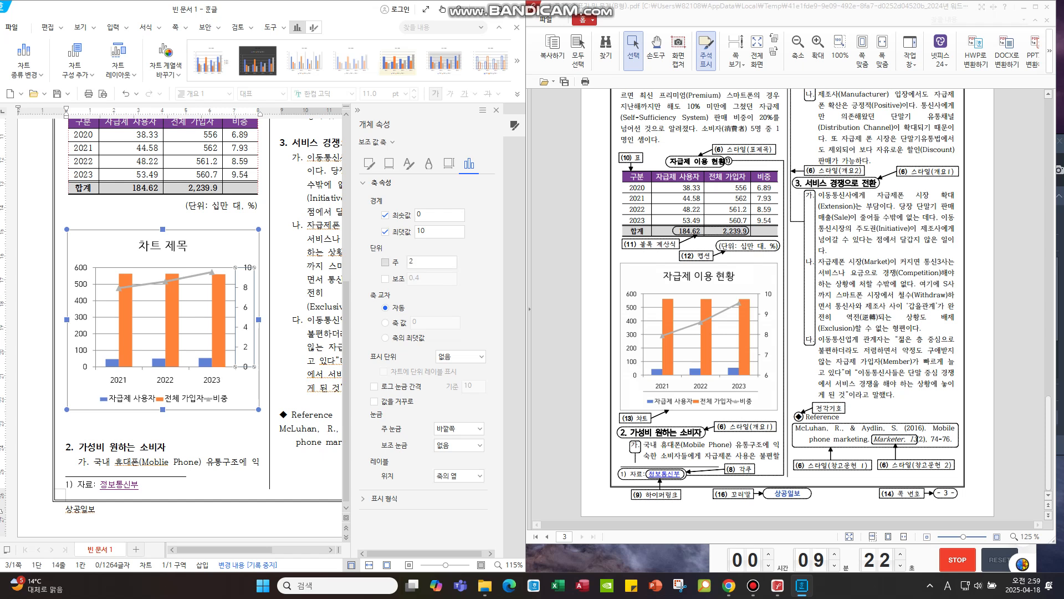
{"action": "left_click", "coordinate": [375, 261]}
{"action": "type", "text": "w"}
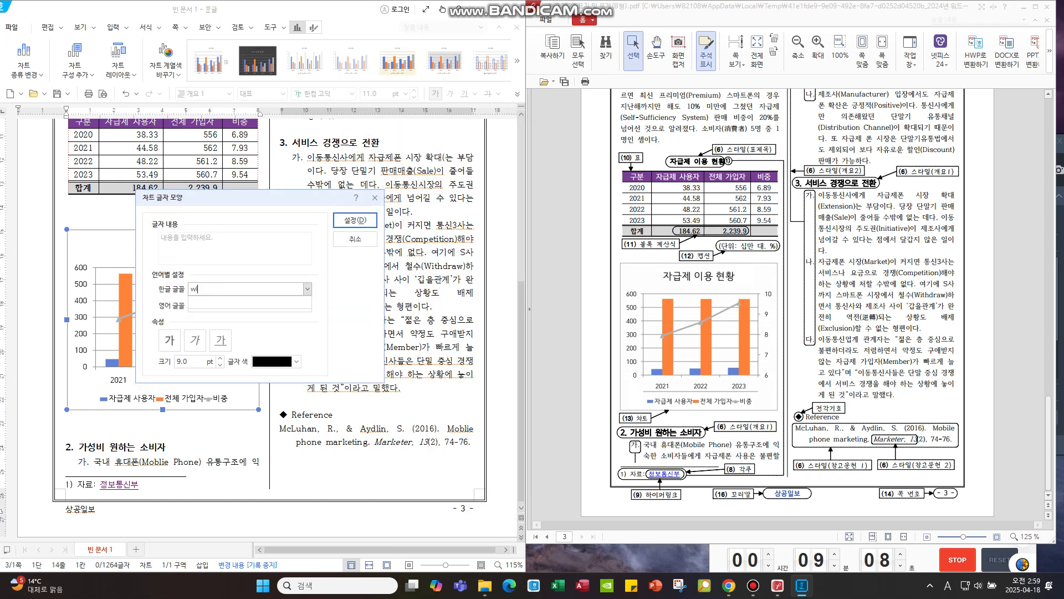
- Enter the chart title 자급제 이용 현황 in the Chart Character Shape dialog
{"action": "type", "text": "자급제 이용 현황1)"}
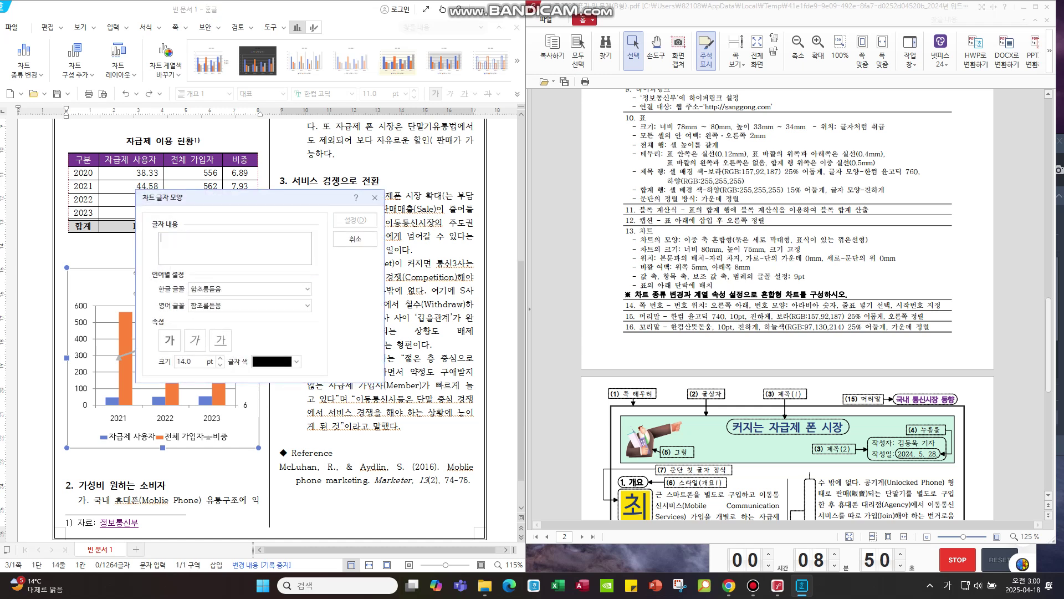
{"action": "type", "text": "자급제 이용 현황"}
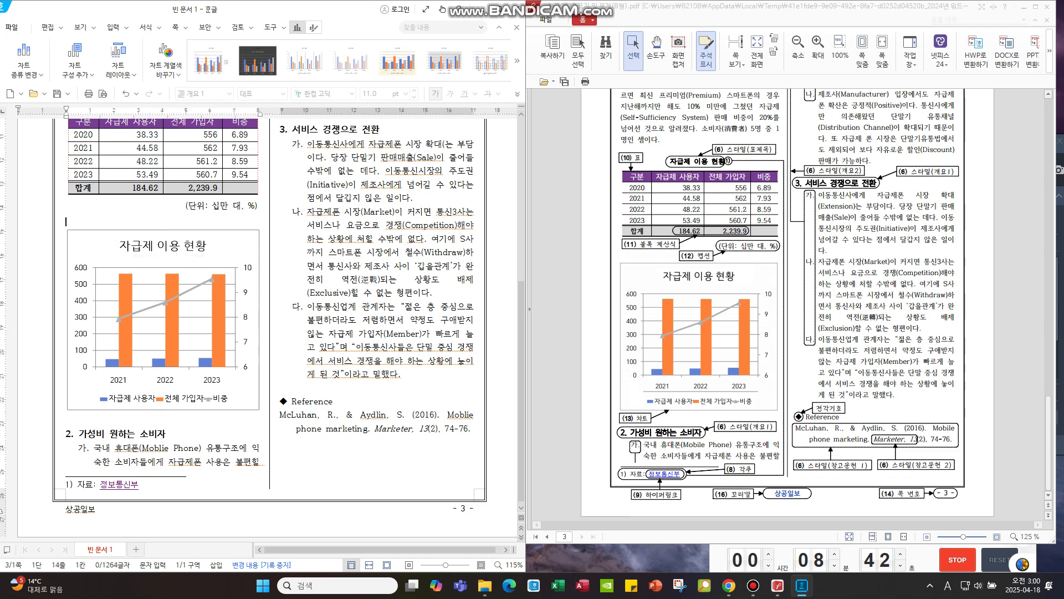
- Set the 상공일보 footer to 10 pt 한컴산뜻돋움, centred, then move to the page header
{"action": "left_click", "coordinate": [116, 26]}
{"action": "type", "text": "한컴"}
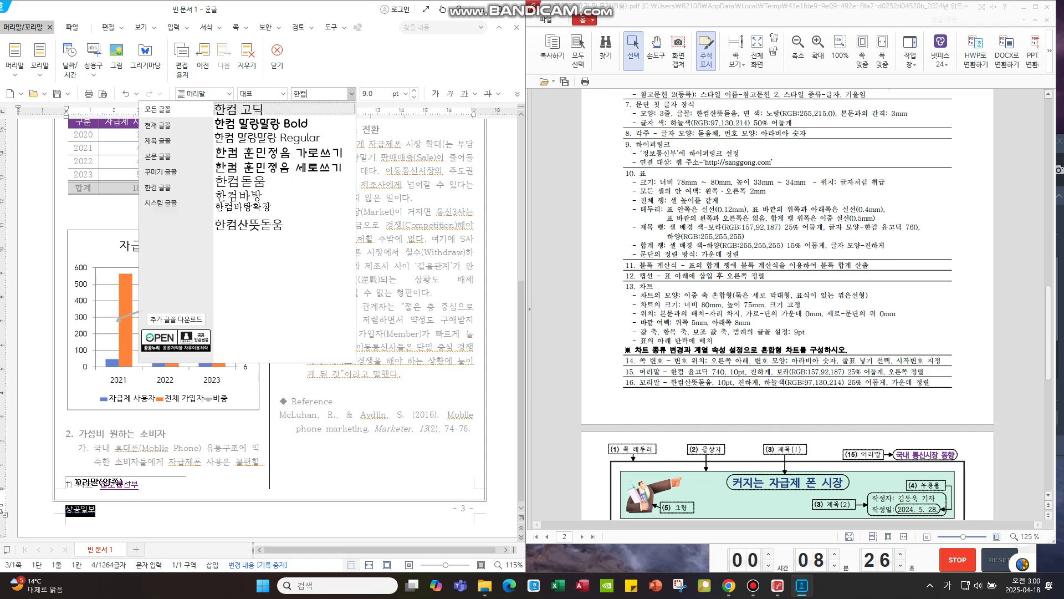
{"action": "left_click", "coordinate": [248, 225]}
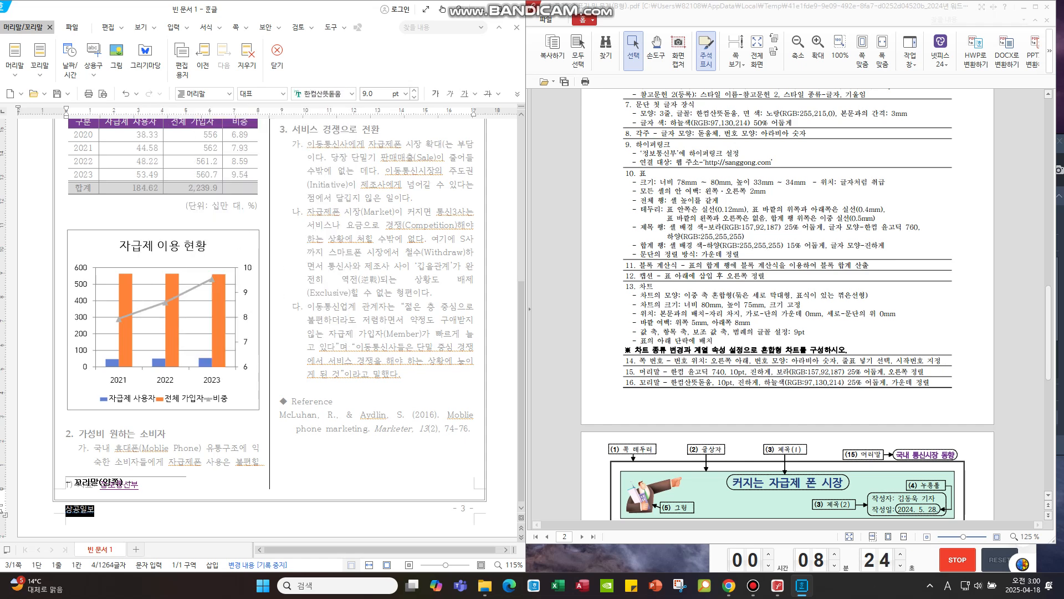
{"action": "left_click", "coordinate": [433, 93]}
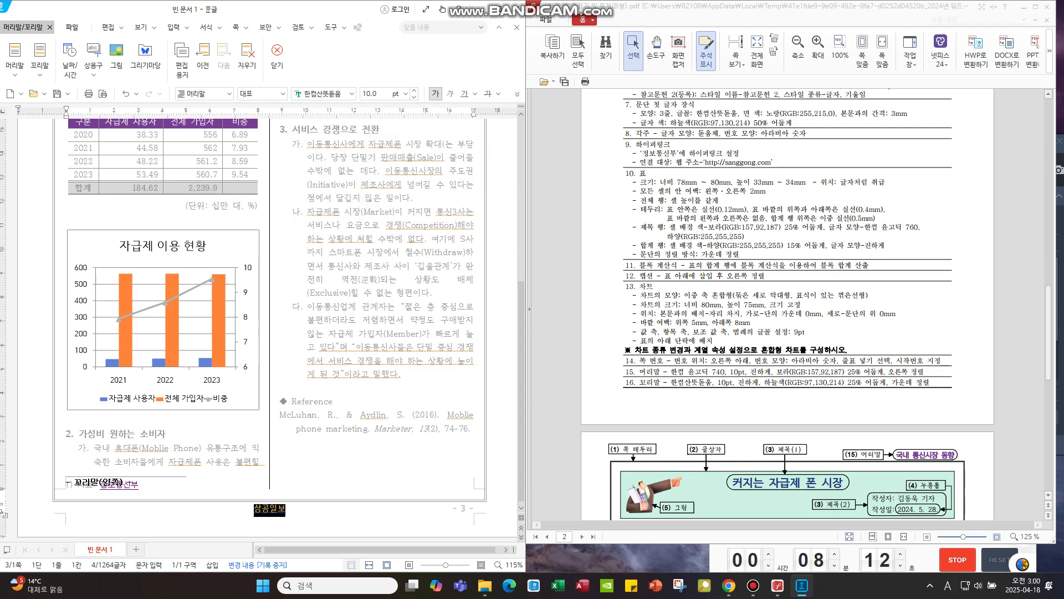
{"action": "left_click", "coordinate": [115, 26]}
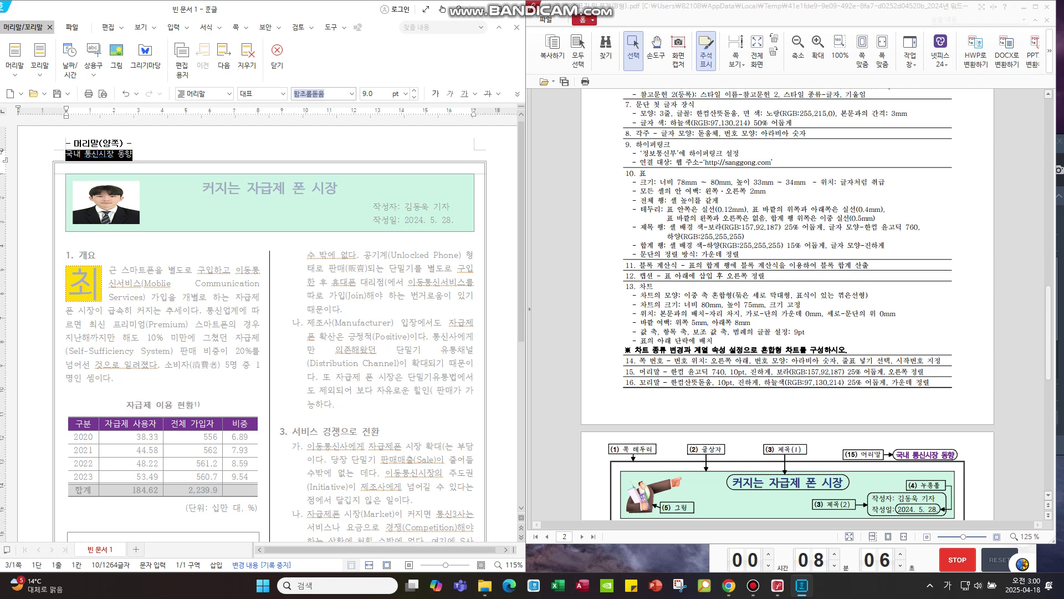
- Set the 국내 통신시장 동향 header to 10 pt 한컴 고딕 and close header editing
{"action": "left_click", "coordinate": [323, 93]}
{"action": "type", "text": "한컴 고딕"}
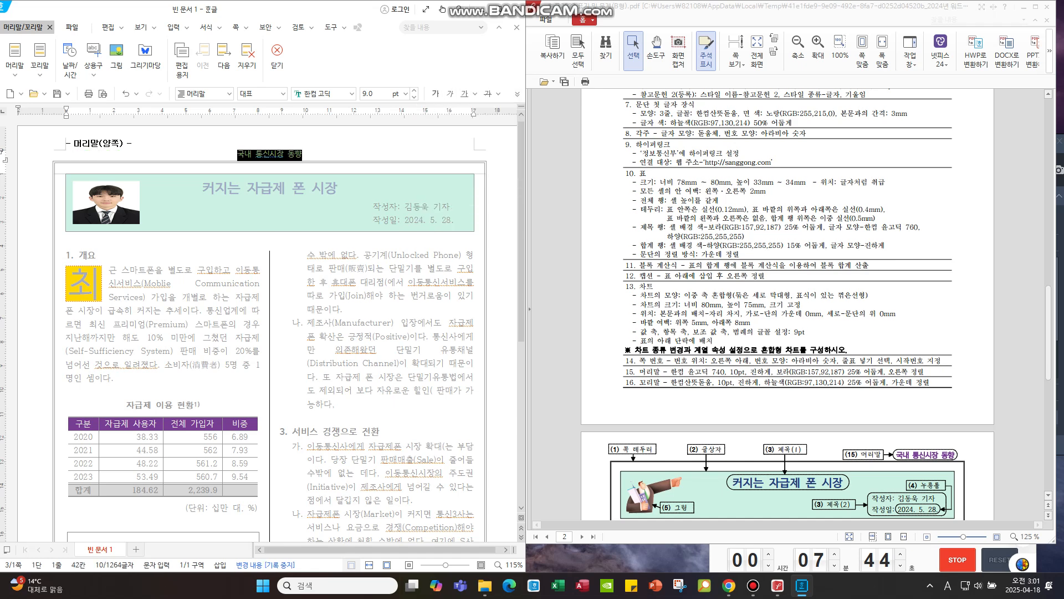
{"action": "left_click", "coordinate": [410, 93]}
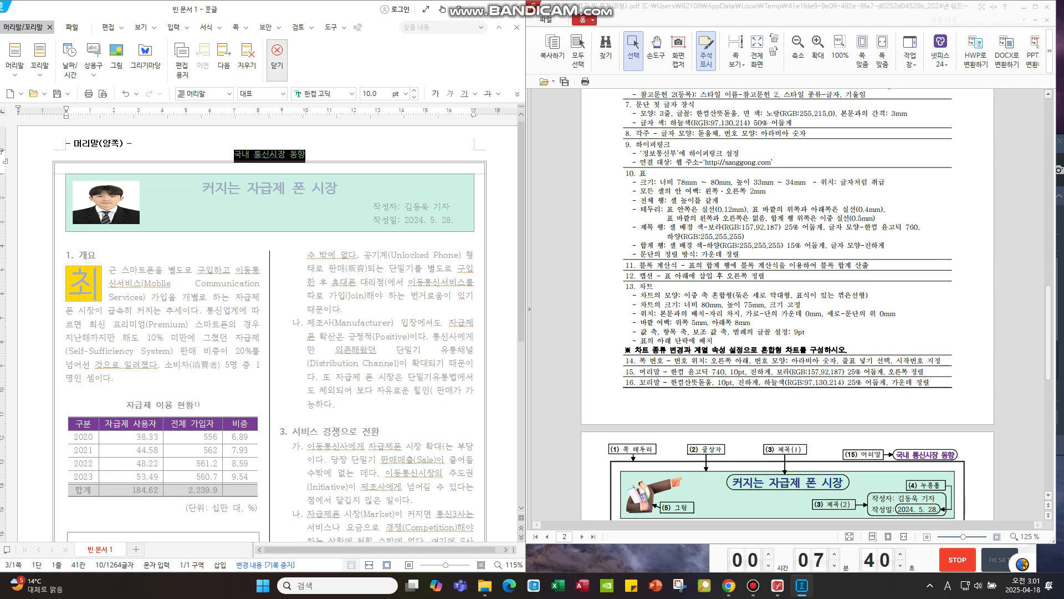
{"action": "left_click", "coordinate": [116, 26]}
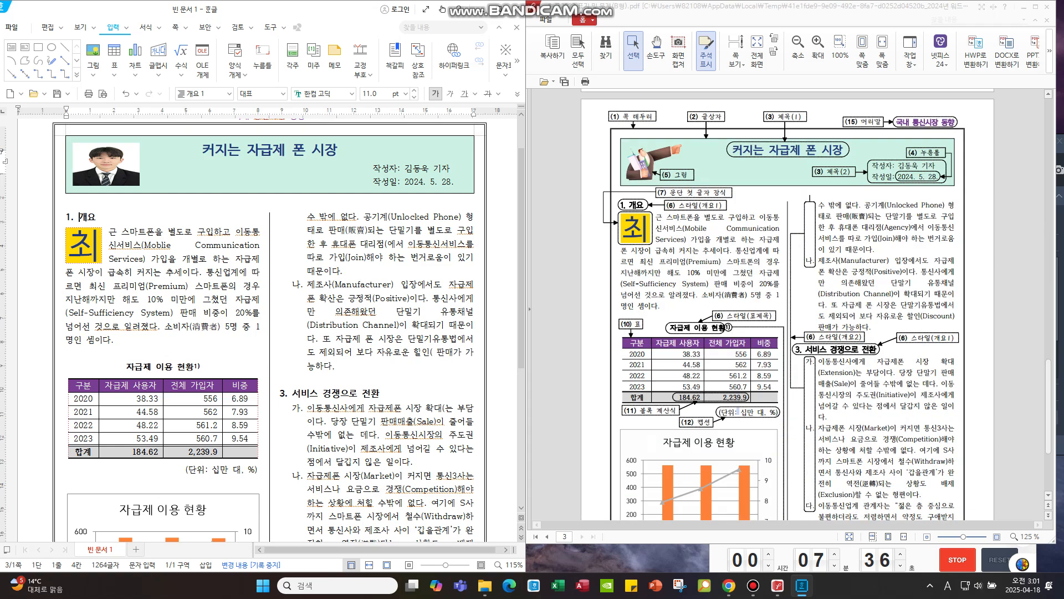
- Scroll through the document and reference PDF to compare the page layout
{"action": "scroll", "scroll_direction": "down", "scroll_amount": 3}
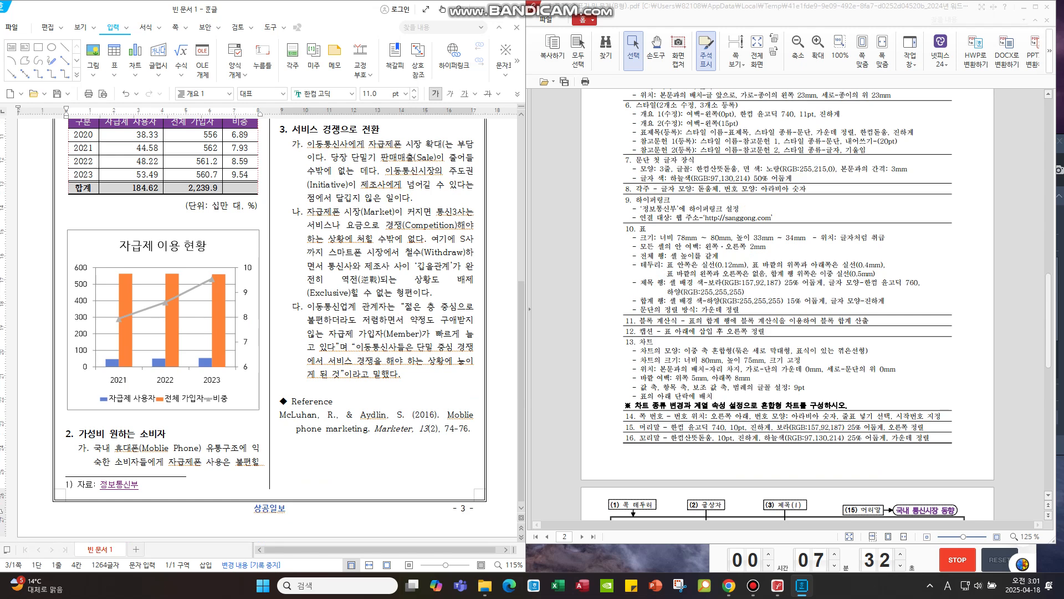
{"action": "scroll", "scroll_direction": "up", "scroll_amount": 3}
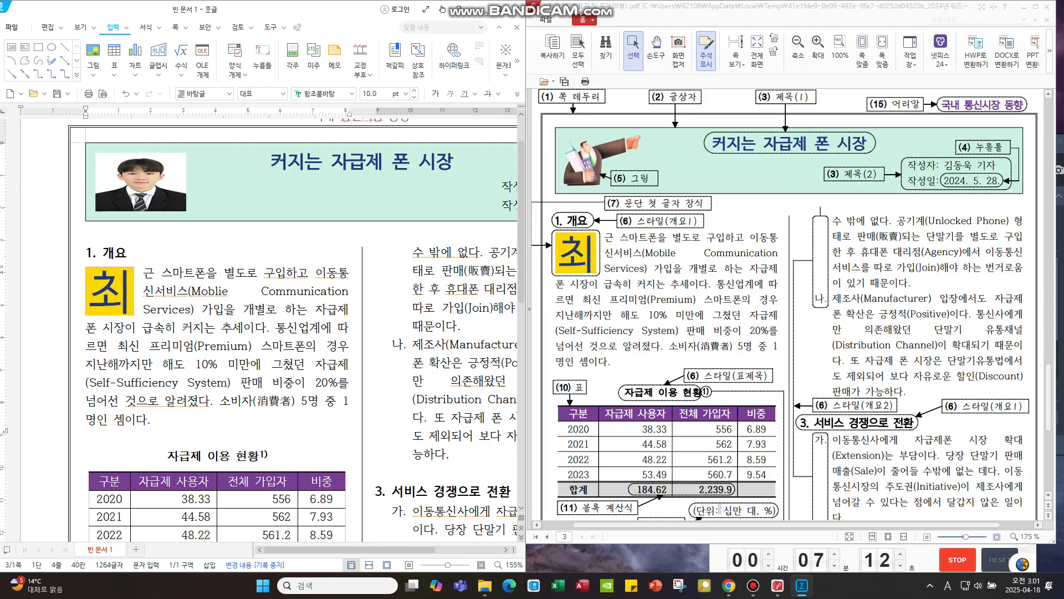
{"action": "scroll", "scroll_direction": "down", "scroll_amount": 3}
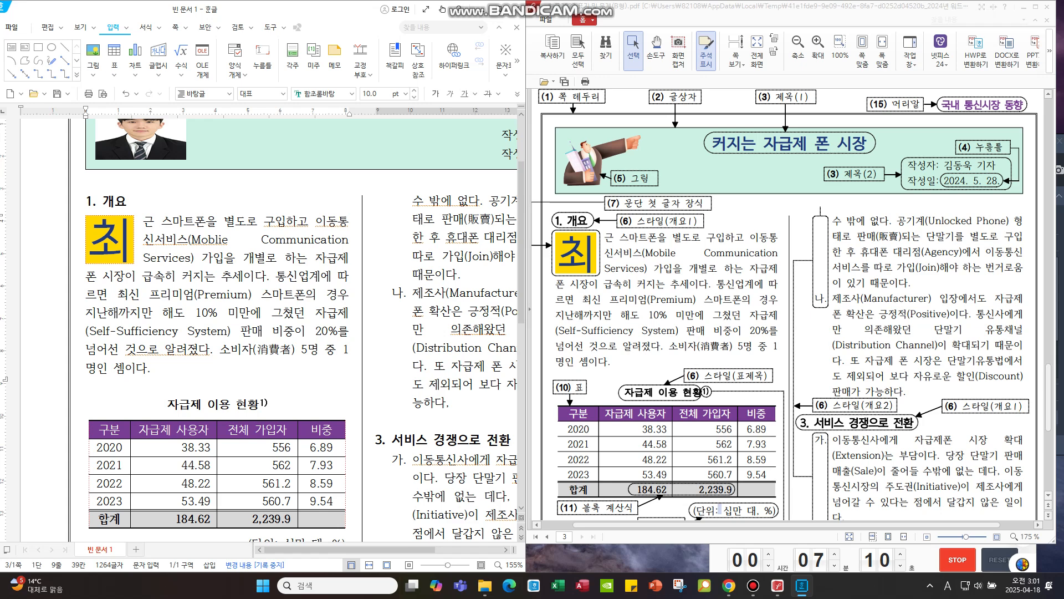
{"action": "scroll", "scroll_direction": "down", "scroll_amount": 3}
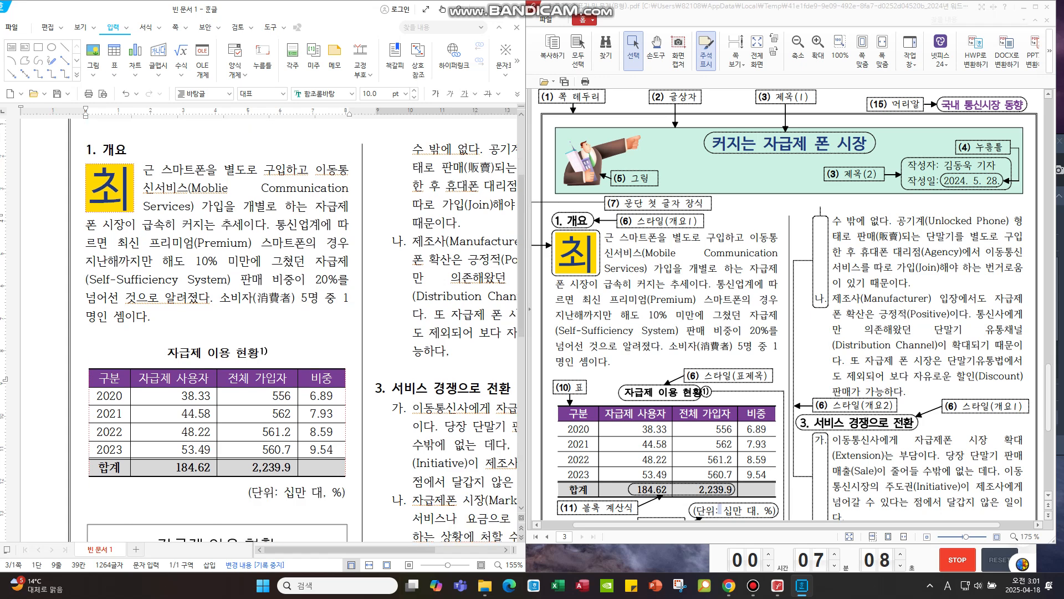
{"action": "scroll", "scroll_direction": "down", "scroll_amount": 3}
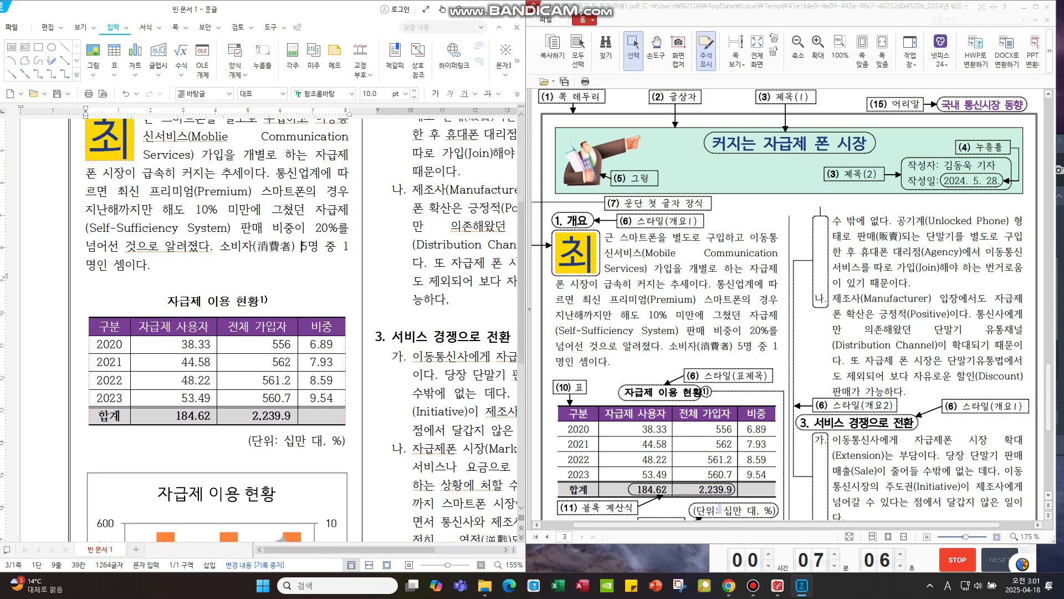
{"action": "scroll", "scroll_direction": "down", "scroll_amount": 3}
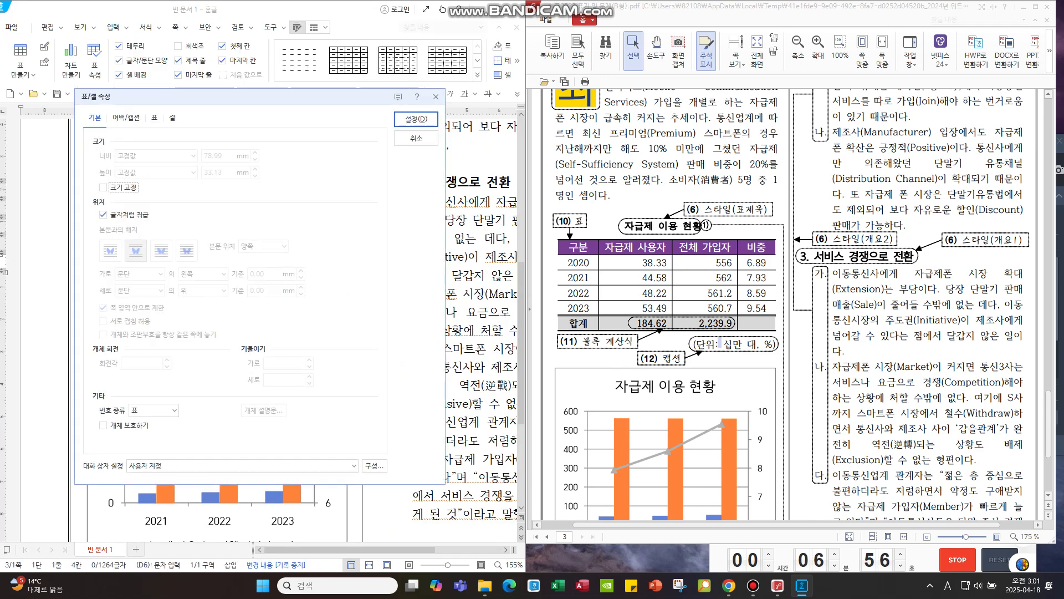
- Set all-cell inner margins to 2 mm left/right and 0.5 mm top/bottom in Table/Cell Properties
{"action": "left_click", "coordinate": [126, 117]}
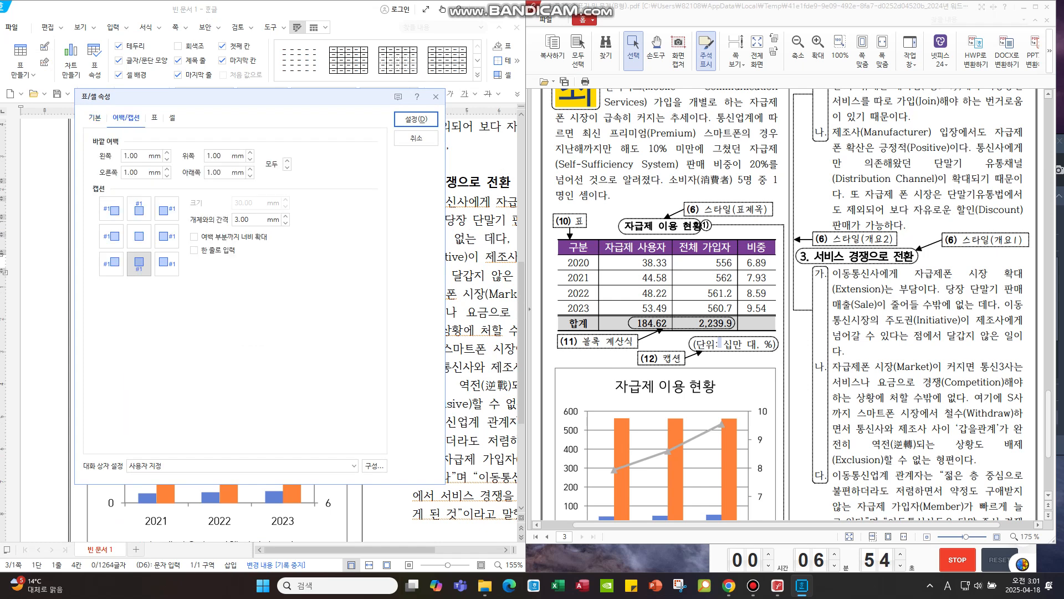
{"action": "left_click", "coordinate": [154, 116]}
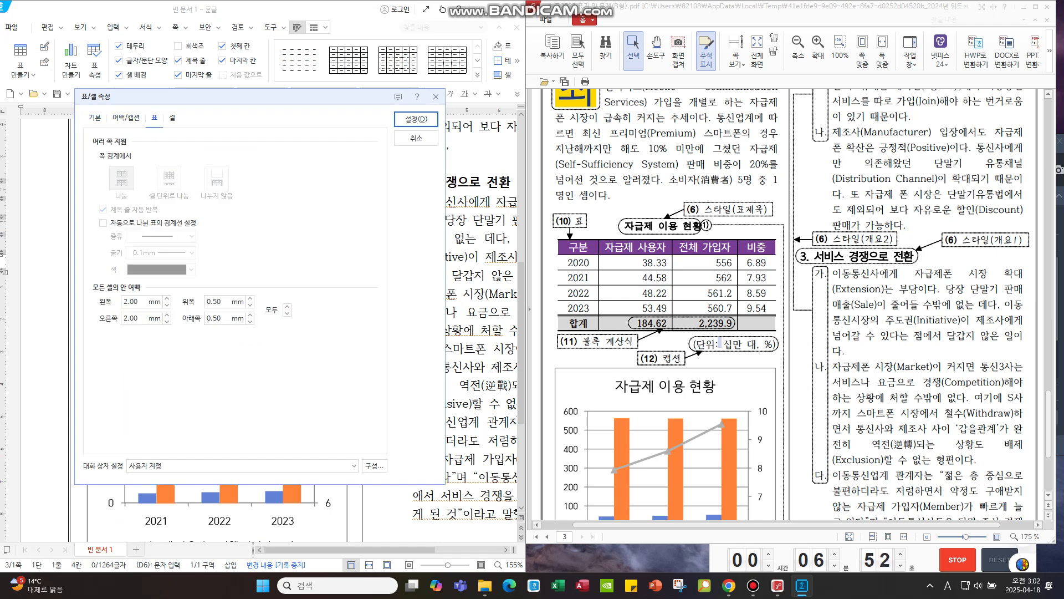
{"action": "left_click", "coordinate": [93, 118]}
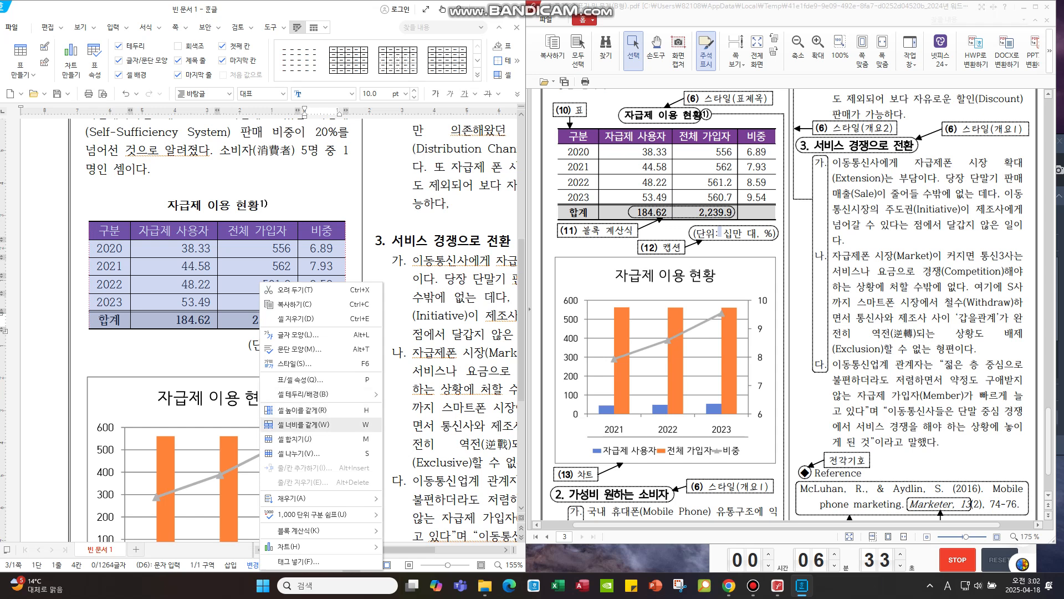
{"action": "mouse_move", "coordinate": [320, 439]}
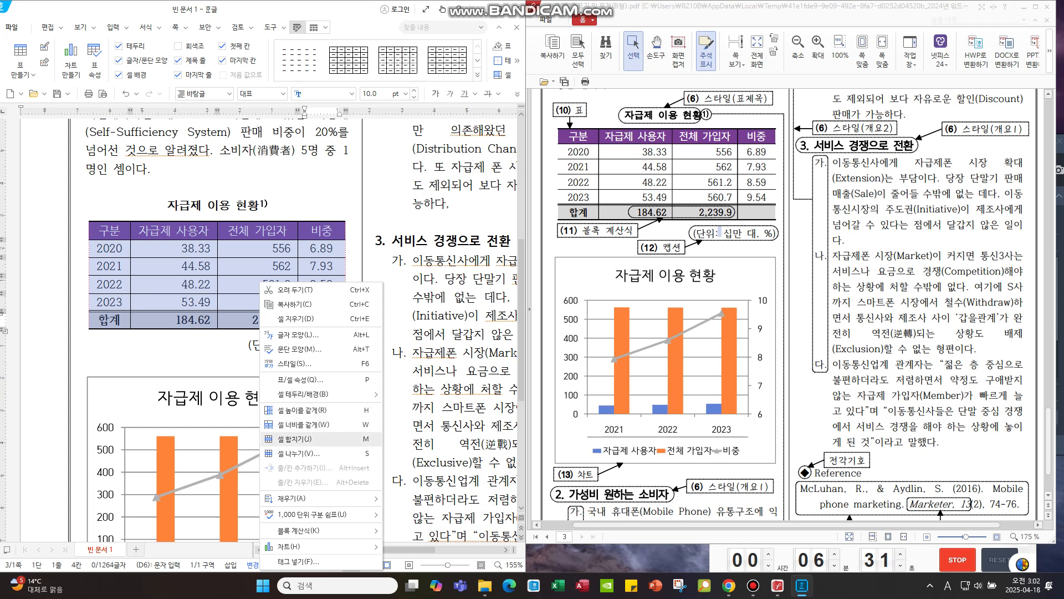
{"action": "mouse_move", "coordinate": [306, 409]}
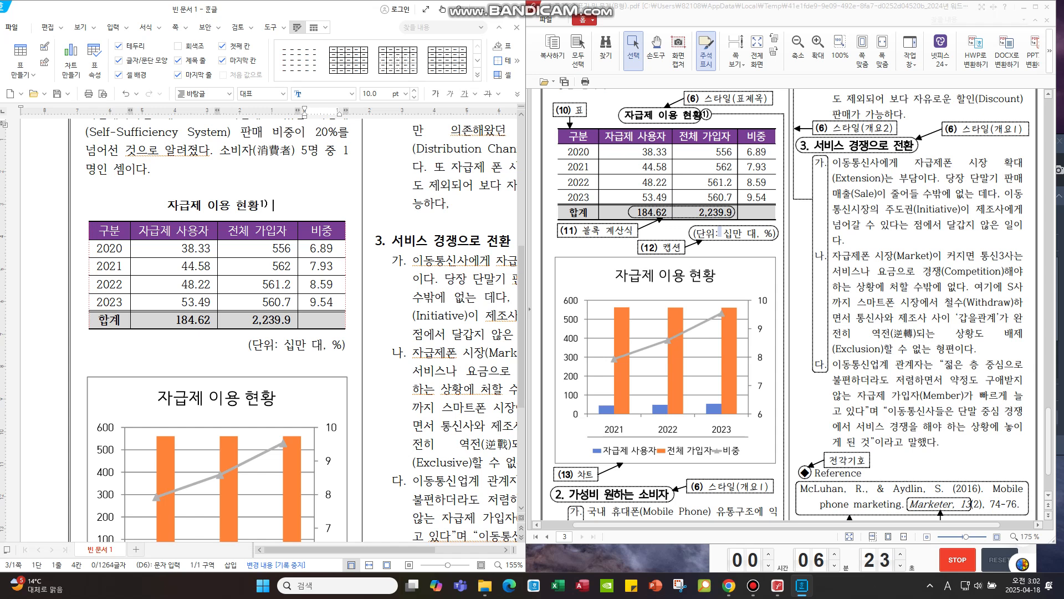
{"action": "type", "text": "gg"}
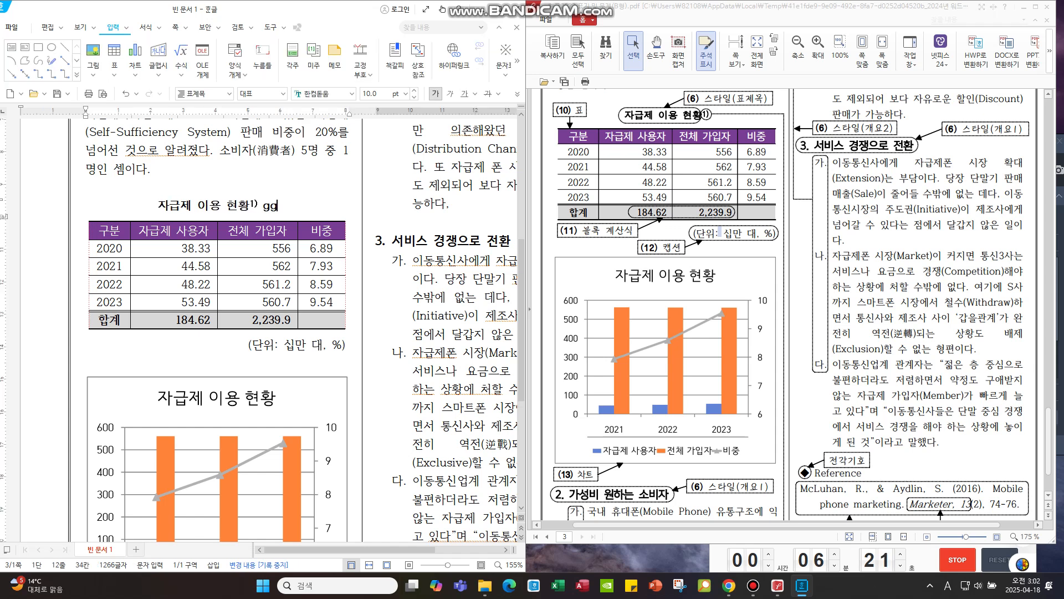
{"action": "type", "text": "hhh"}
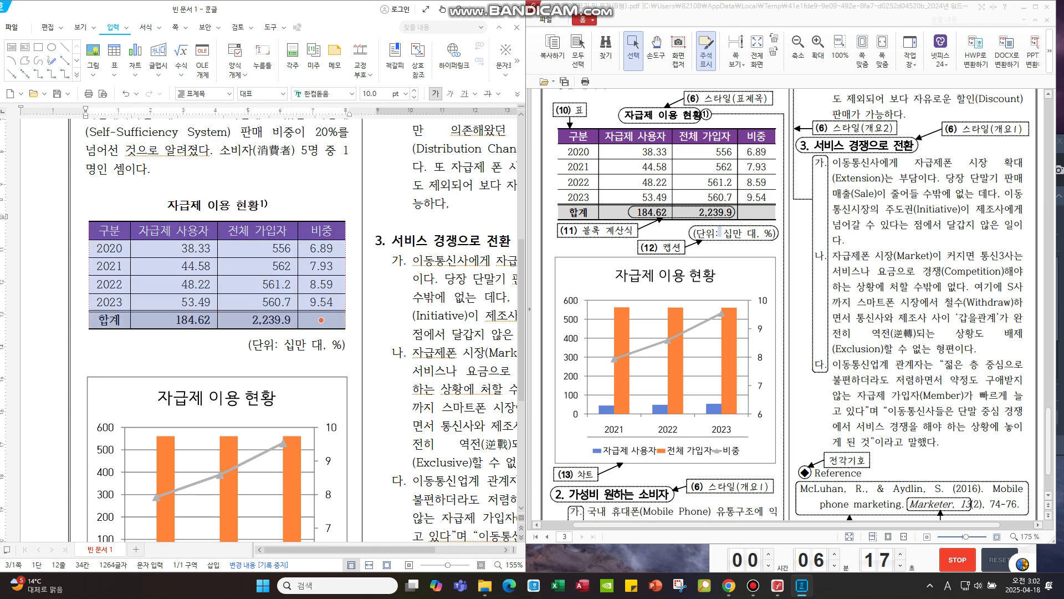
{"action": "scroll", "scroll_direction": "down", "scroll_amount": 3}
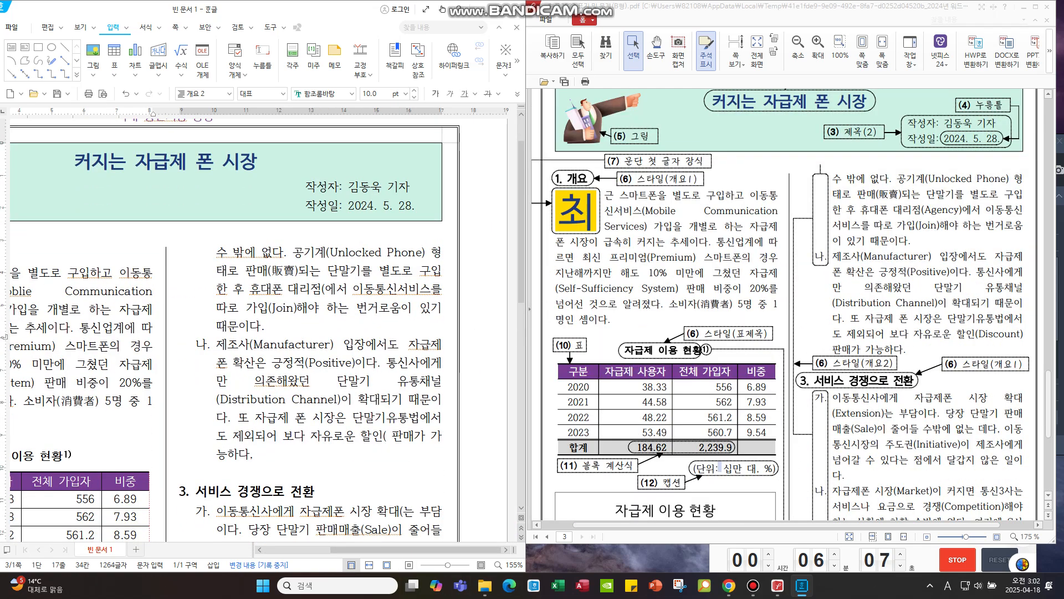
- Scroll down the page comparing the discounted-sales sentence and page end with the reference PDF
{"action": "scroll", "scroll_direction": "down", "scroll_amount": 3}
{"action": "type", "text": "Agency)"}
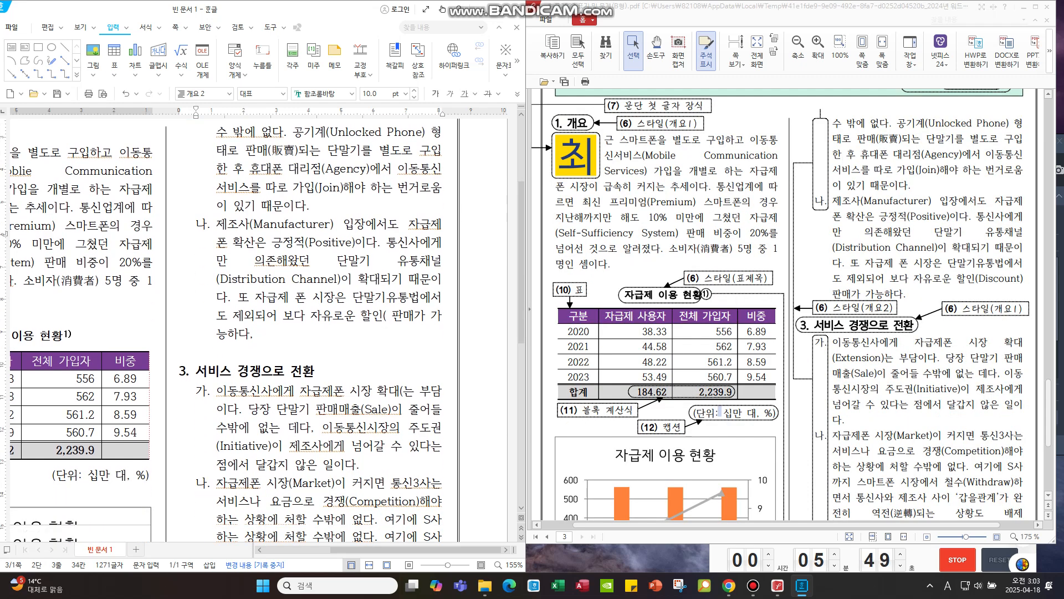
{"action": "scroll", "scroll_direction": "down", "scroll_amount": 3}
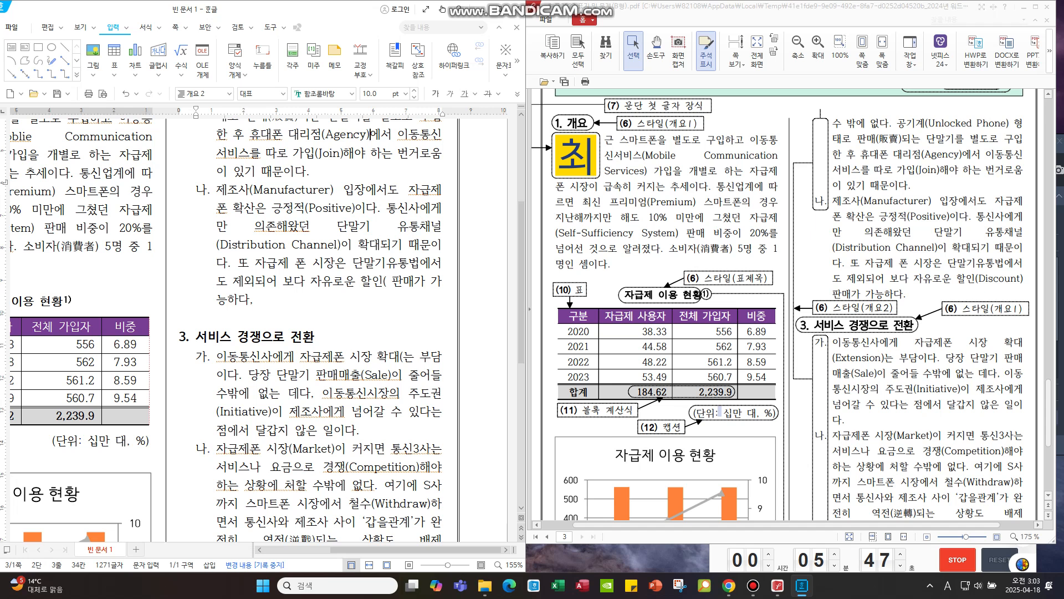
{"action": "scroll", "scroll_direction": "down", "scroll_amount": 3}
{"action": "type", "text": "Discount)"}
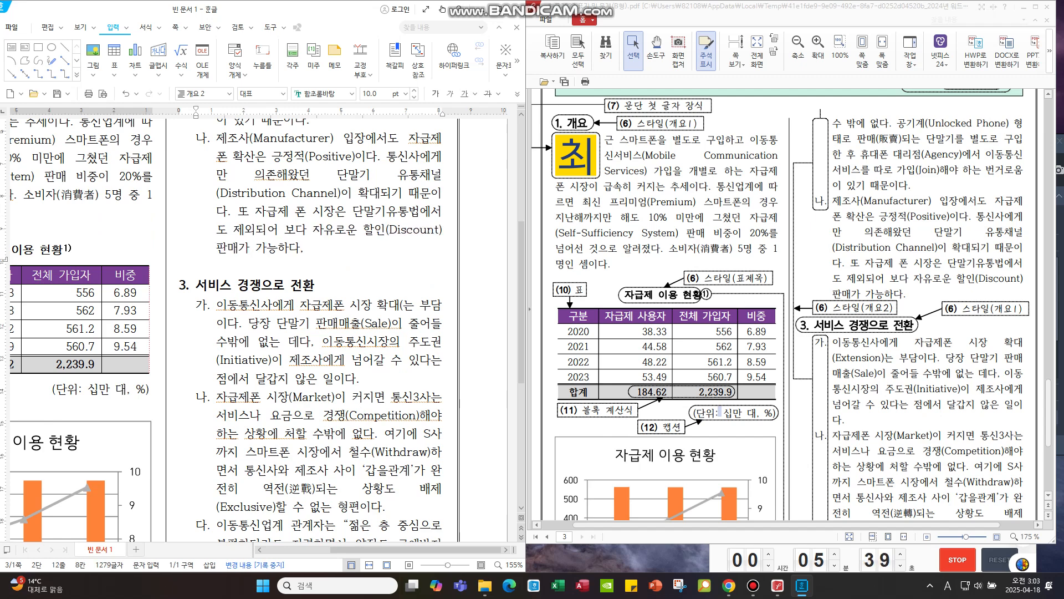
{"action": "scroll", "scroll_direction": "down", "scroll_amount": 3}
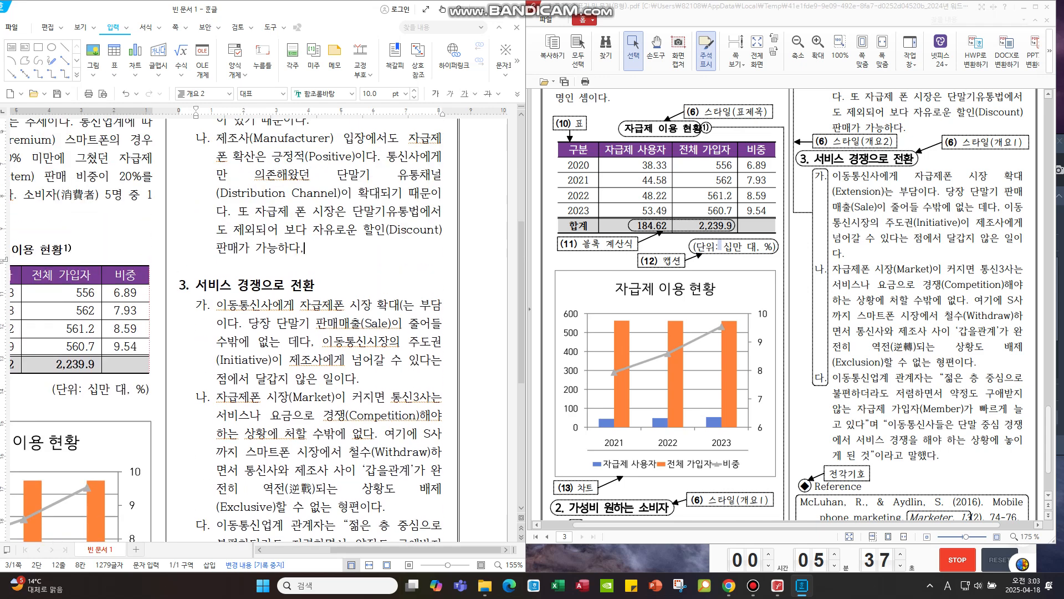
{"action": "scroll", "scroll_direction": "down", "scroll_amount": 3}
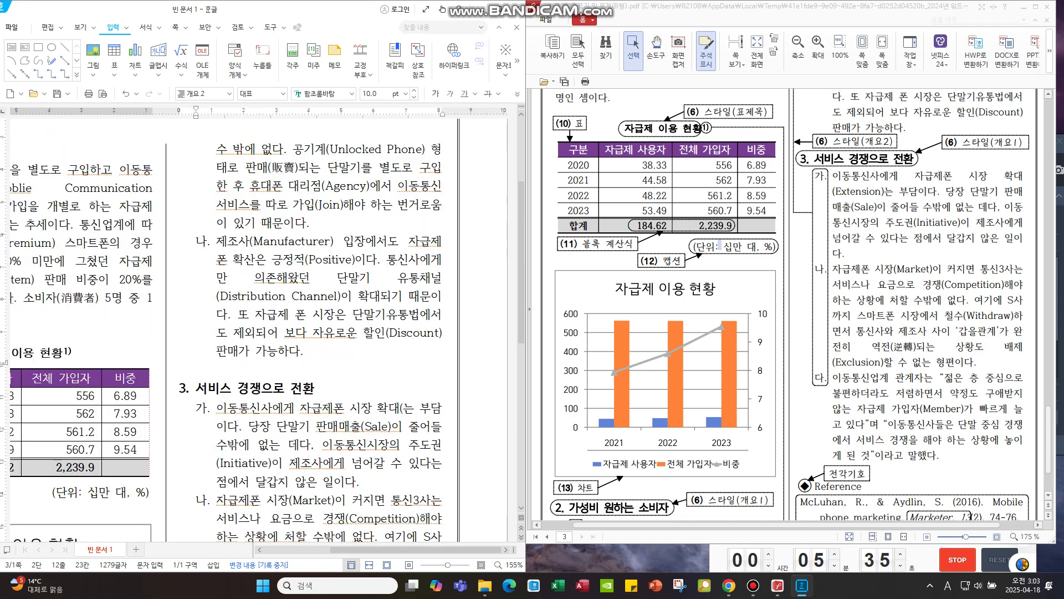
{"action": "scroll", "scroll_direction": "down", "scroll_amount": 3}
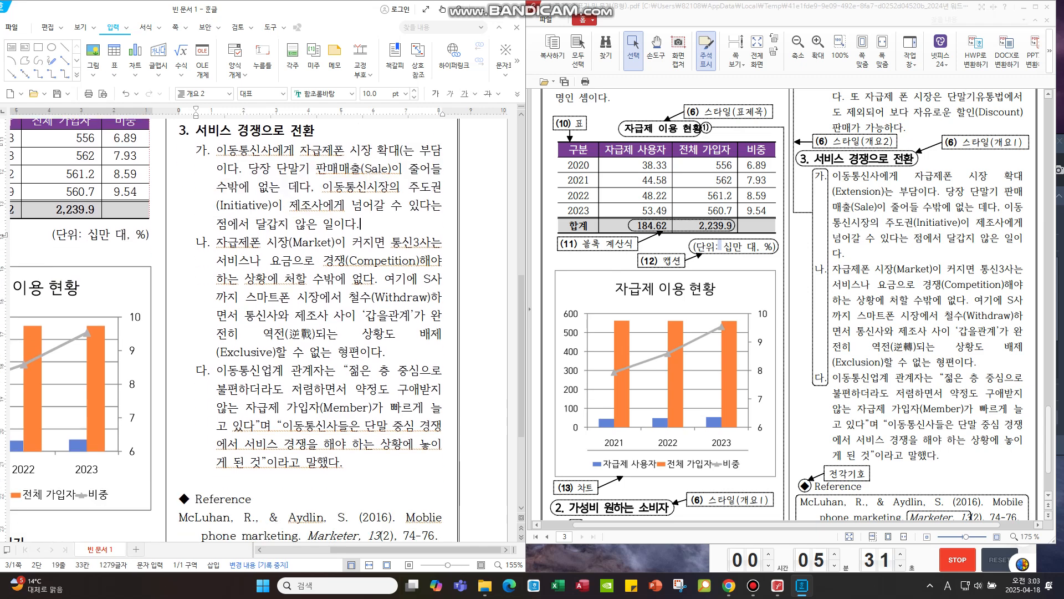
{"action": "scroll", "scroll_direction": "down", "scroll_amount": 3}
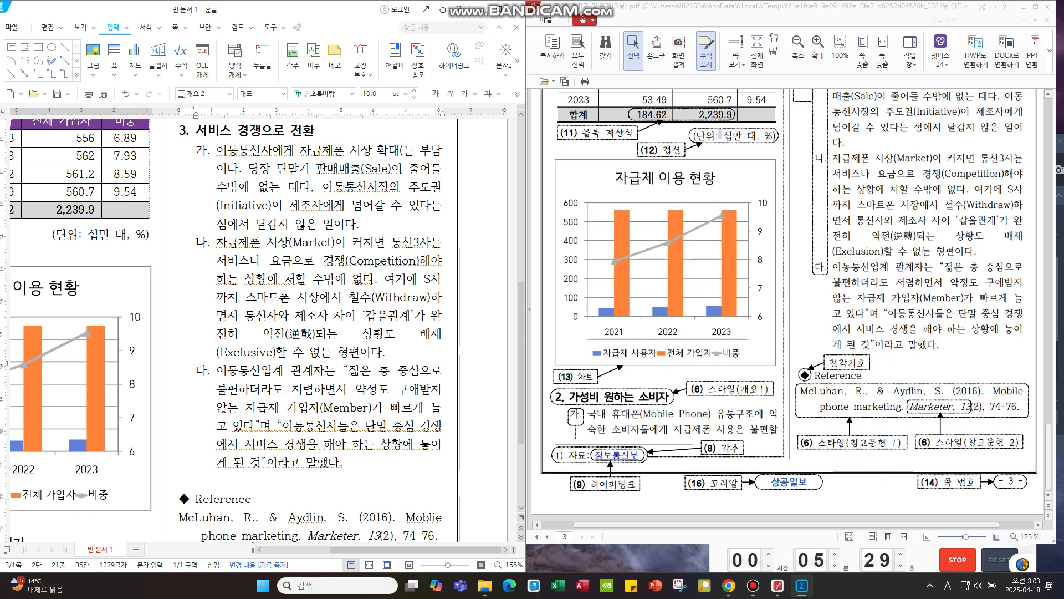
{"action": "scroll", "scroll_direction": "down", "scroll_amount": 3}
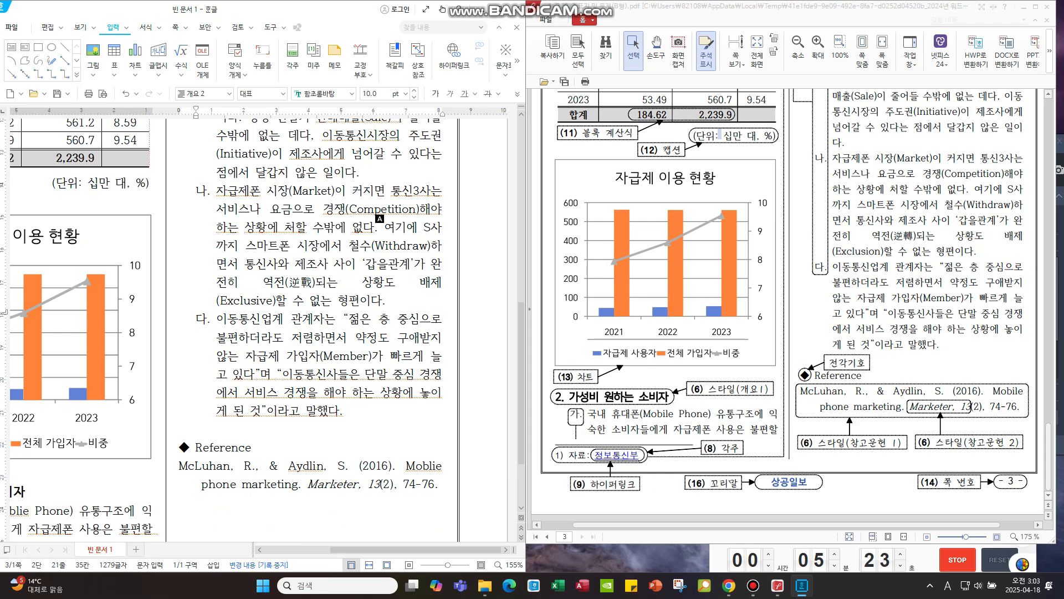
{"action": "scroll", "scroll_direction": "down", "scroll_amount": 3}
{"action": "type", "text": "on"}
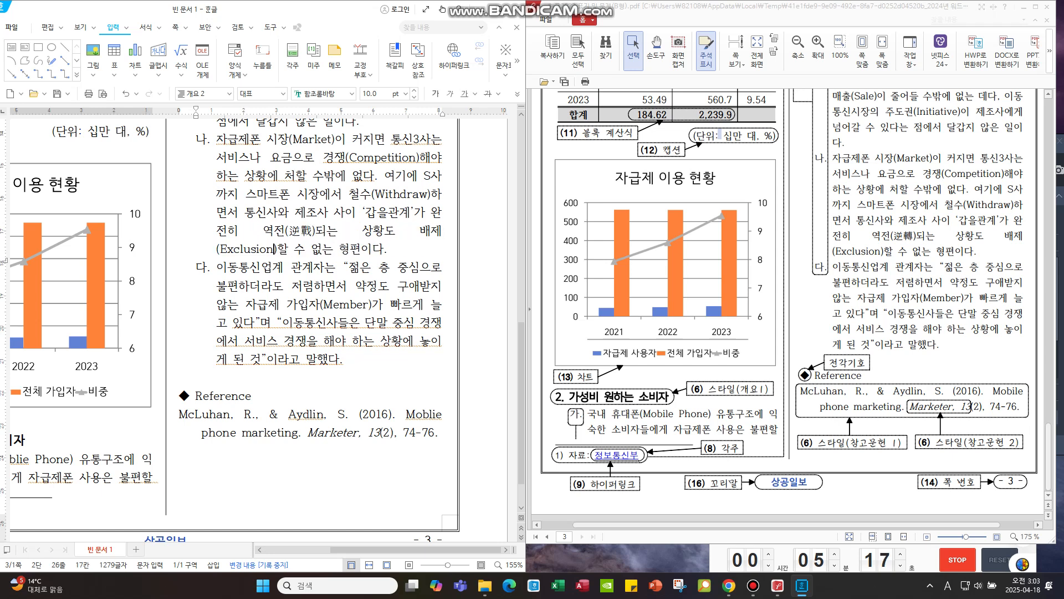
{"action": "scroll", "scroll_direction": "down", "scroll_amount": 3}
{"action": "type", "text": ")"}
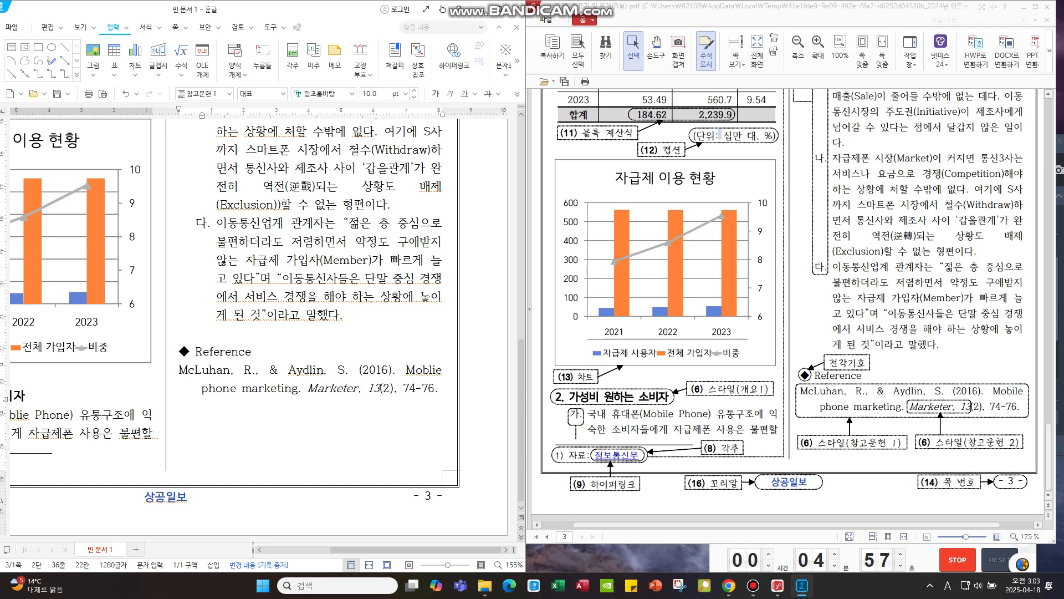
- Zoom to 120% and scroll down to the 자급제 이용 현황 chart
{"action": "left_click", "coordinate": [438, 388]}
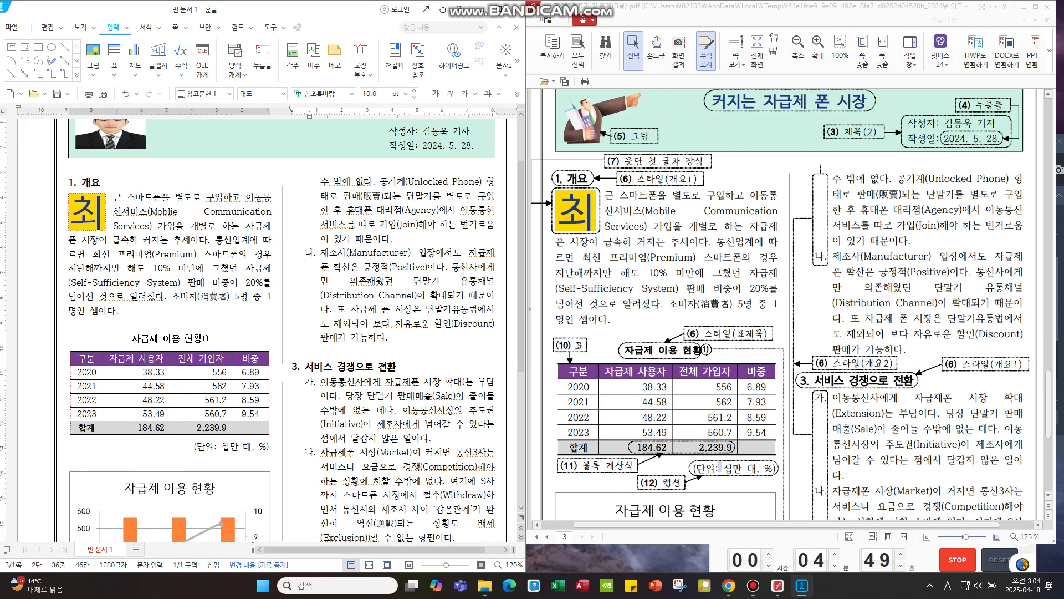
{"action": "scroll", "scroll_direction": "down", "scroll_amount": 3}
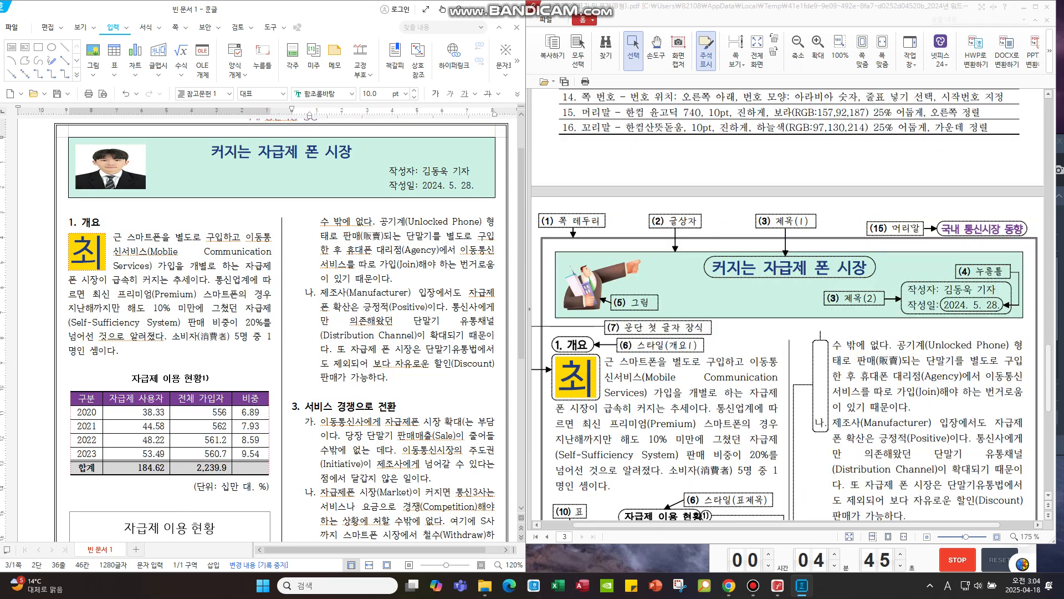
{"action": "scroll", "scroll_direction": "down", "scroll_amount": 3}
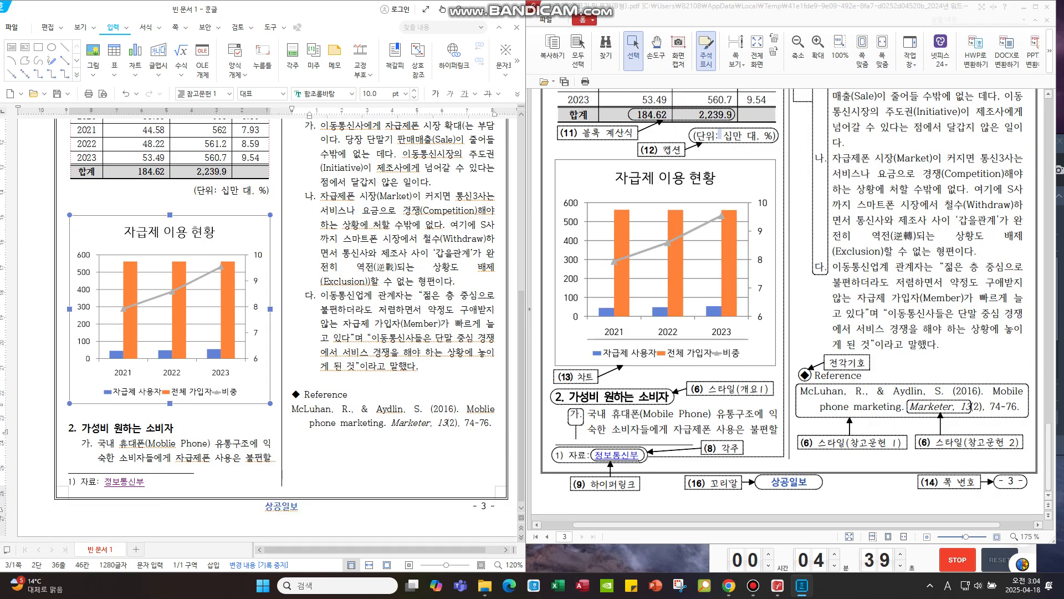
- Check the chart legend text at 9 pt 함초롬돋움 and confirm the font settings
{"action": "left_click", "coordinate": [170, 306]}
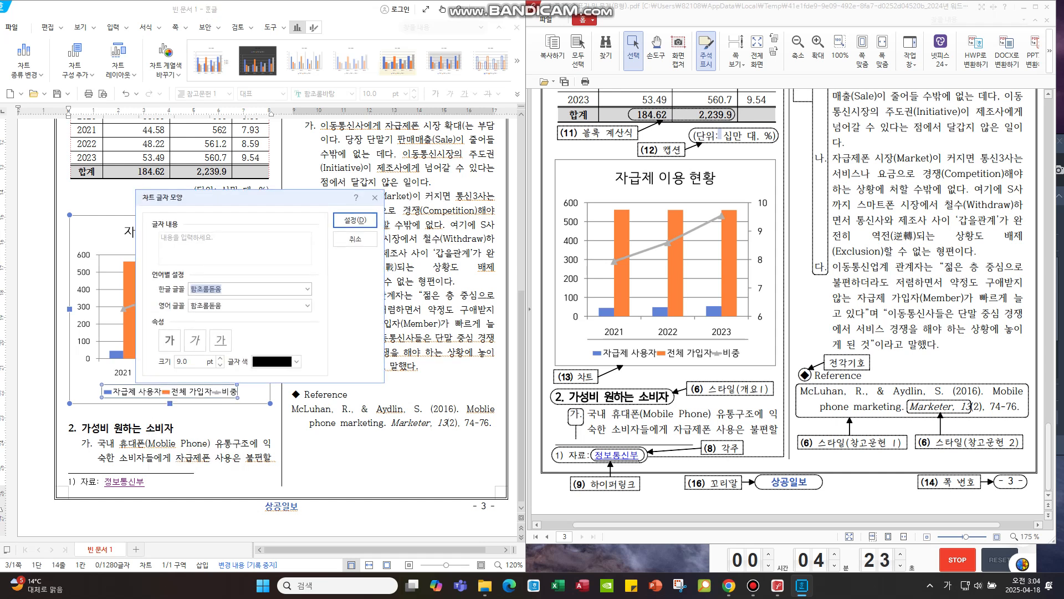
{"action": "left_click", "coordinate": [354, 238]}
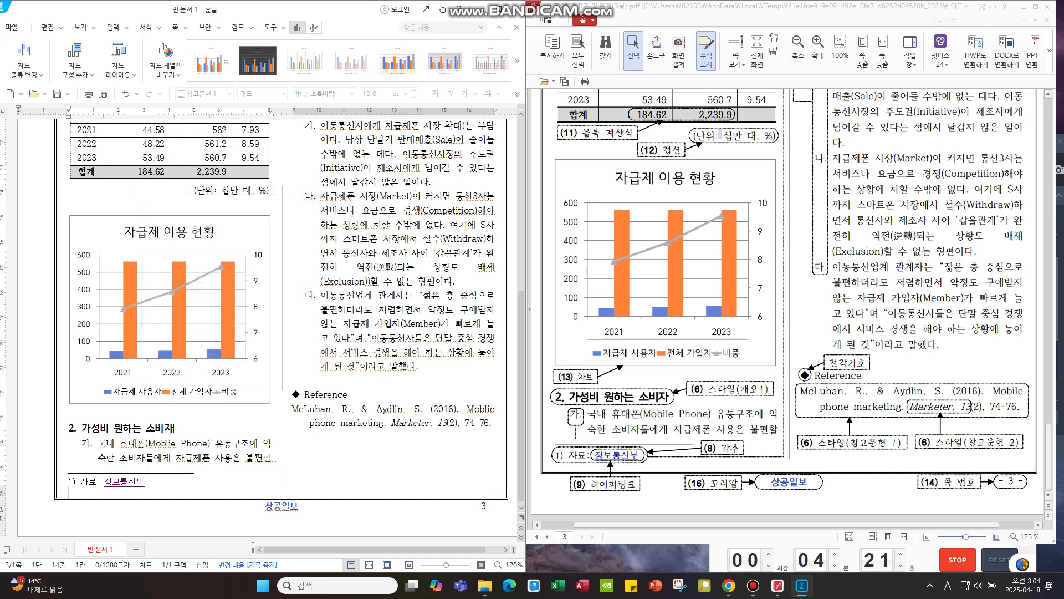
{"action": "left_click", "coordinate": [115, 27]}
{"action": "type", "text": " 선은 업데이트 최신화안해서"}
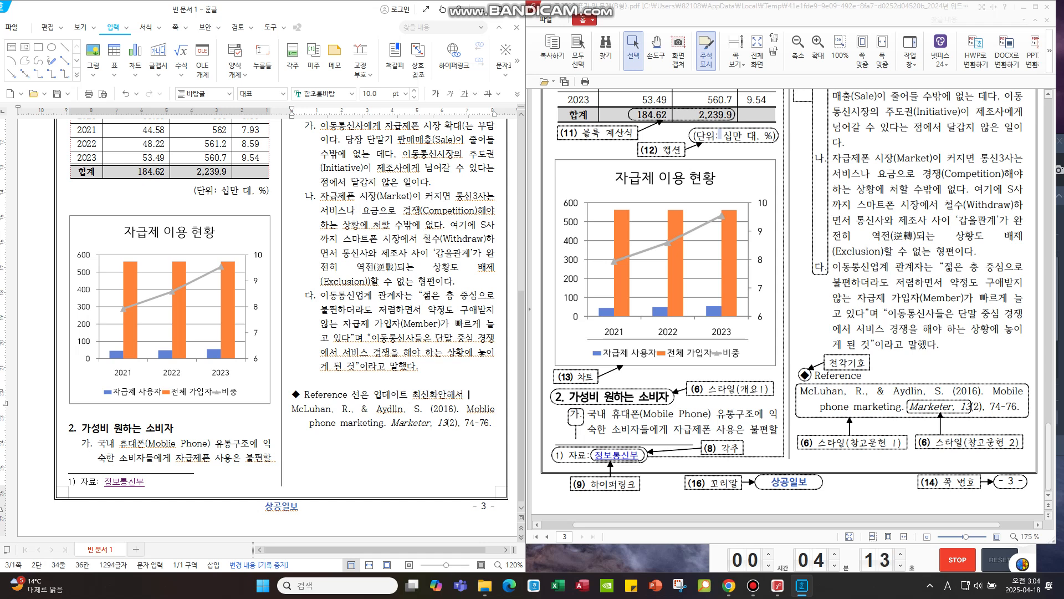
{"action": "type", "text": "나타"}
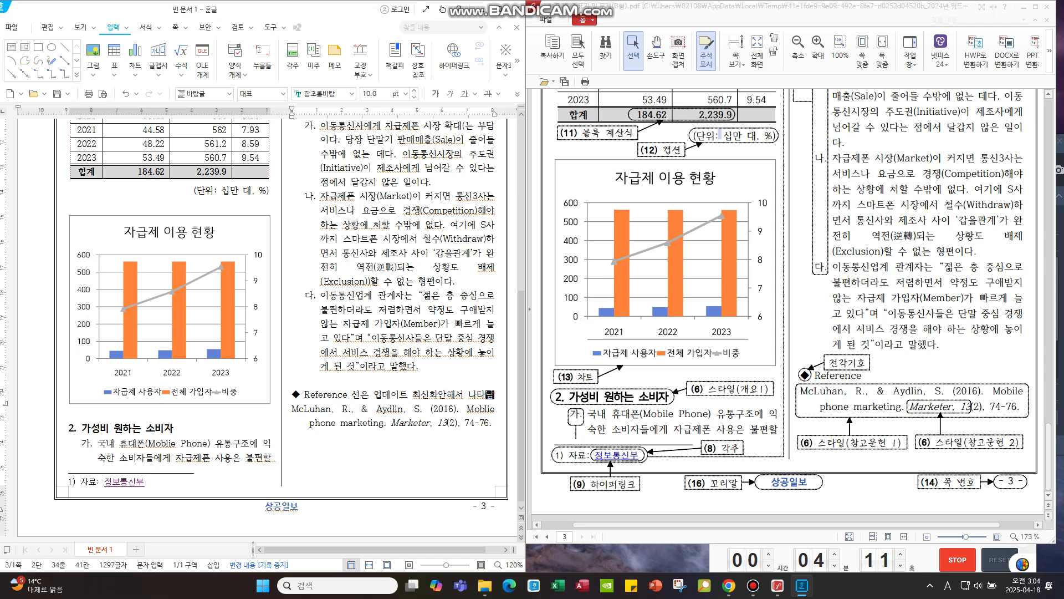
{"action": "key", "text": "delete"}
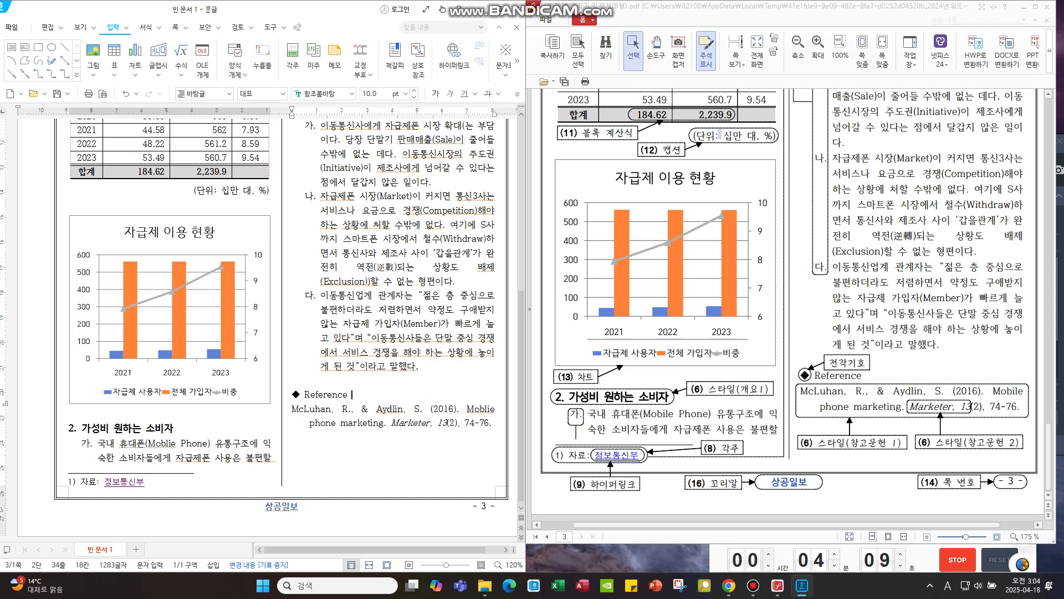